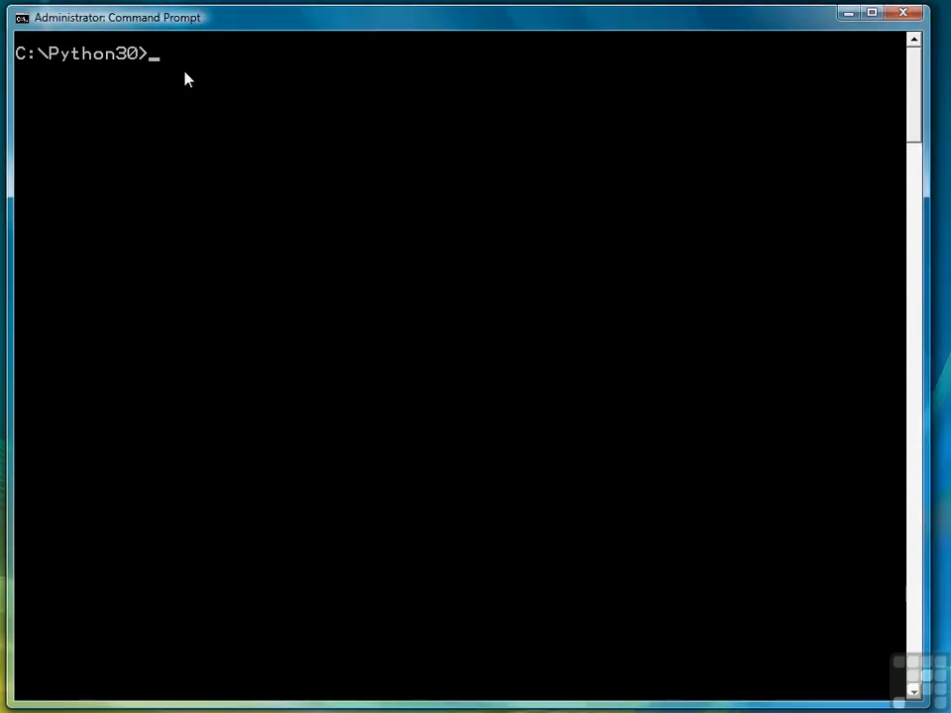
Show grades.txt with 'type', clear the screen, and enter 'notepad chap8ex2.py'.
text(type)
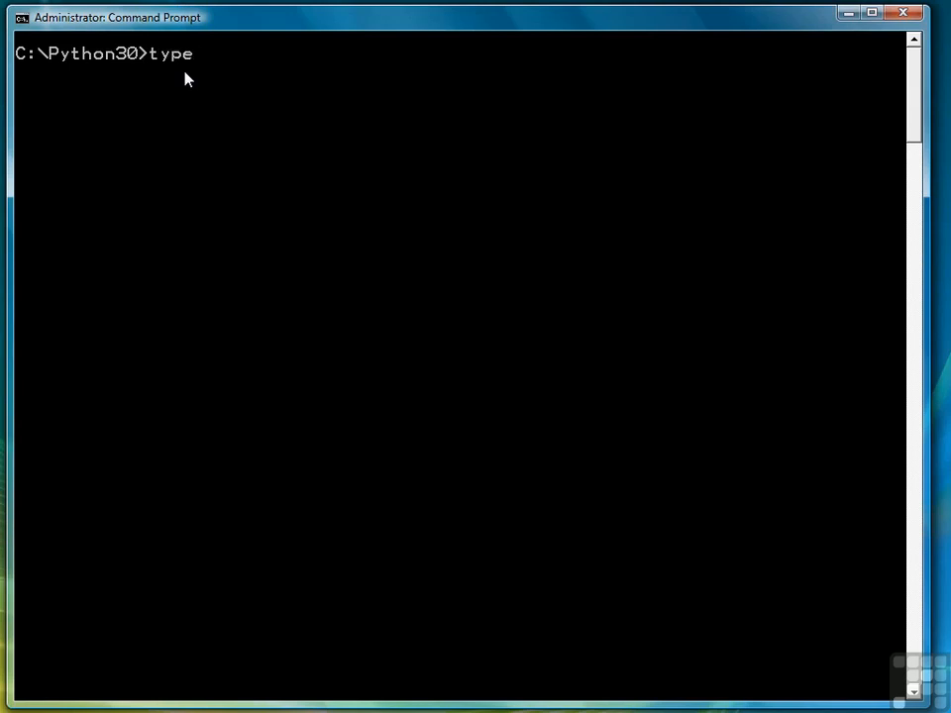
text(s grades.txt)
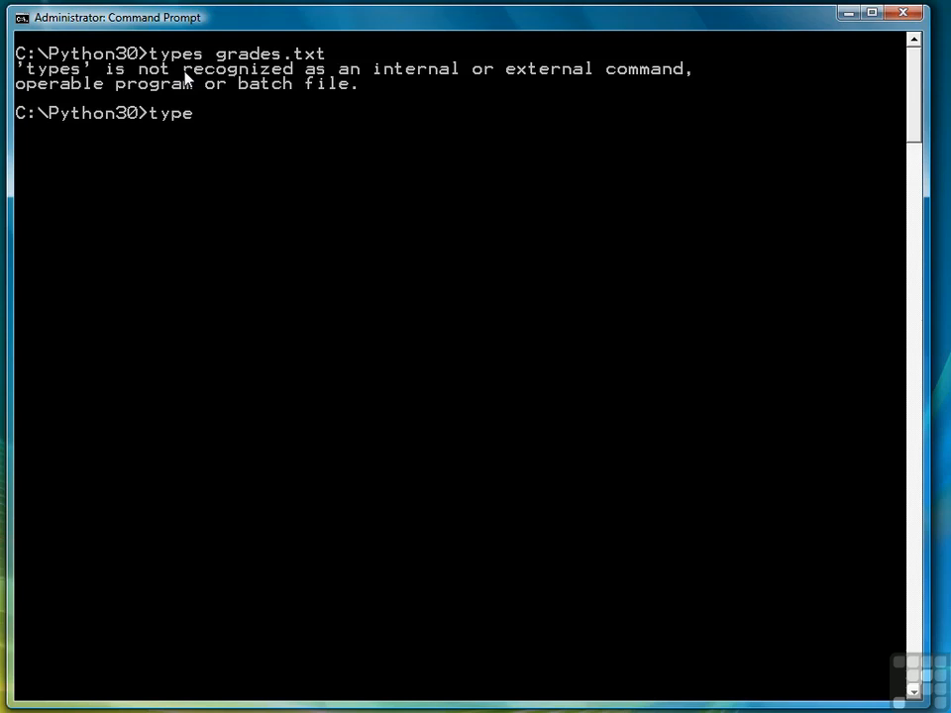
text(grades.txt)
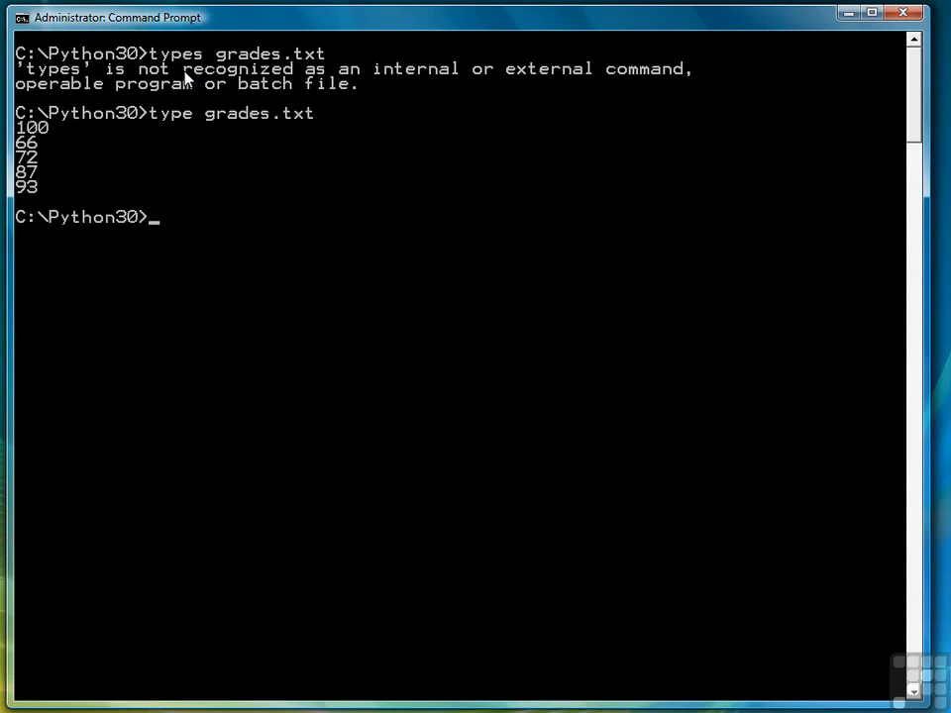
mouse_move(54, 139)
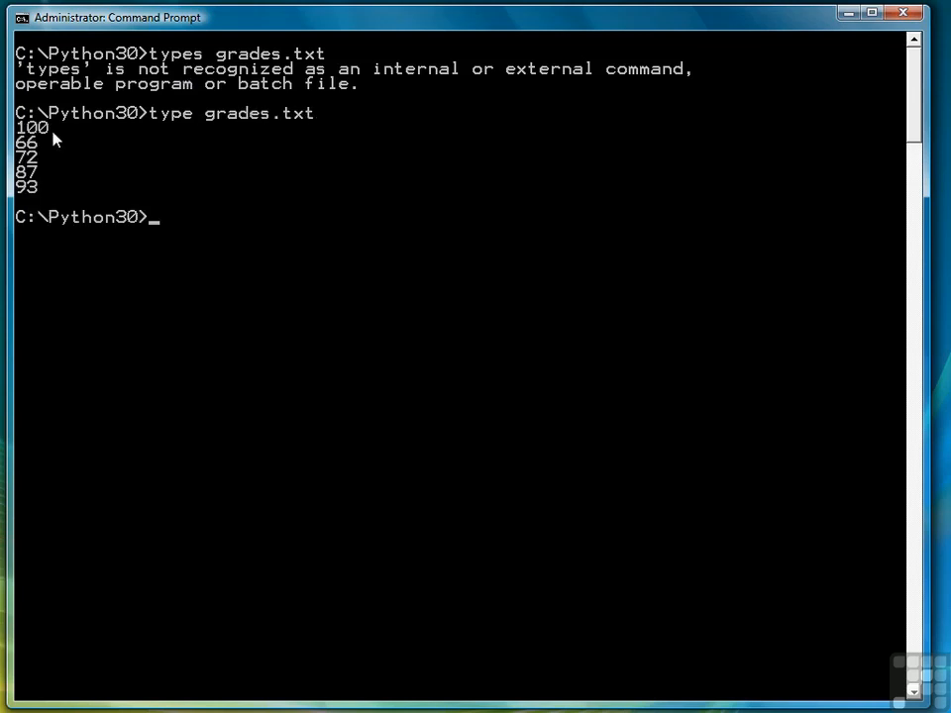
mouse_move(47, 194)
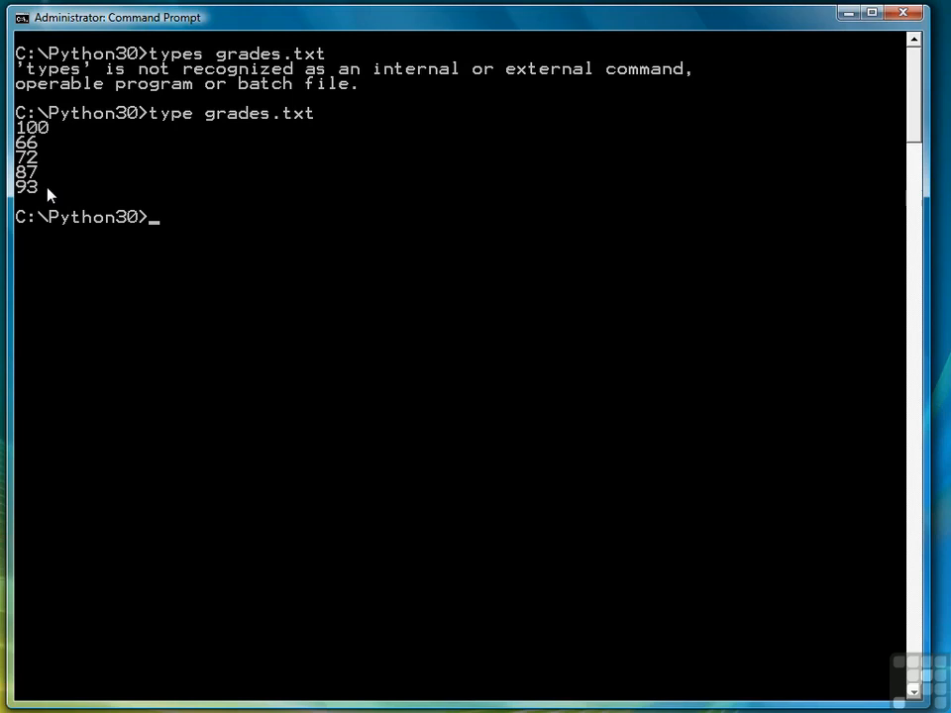
mouse_move(42, 134)
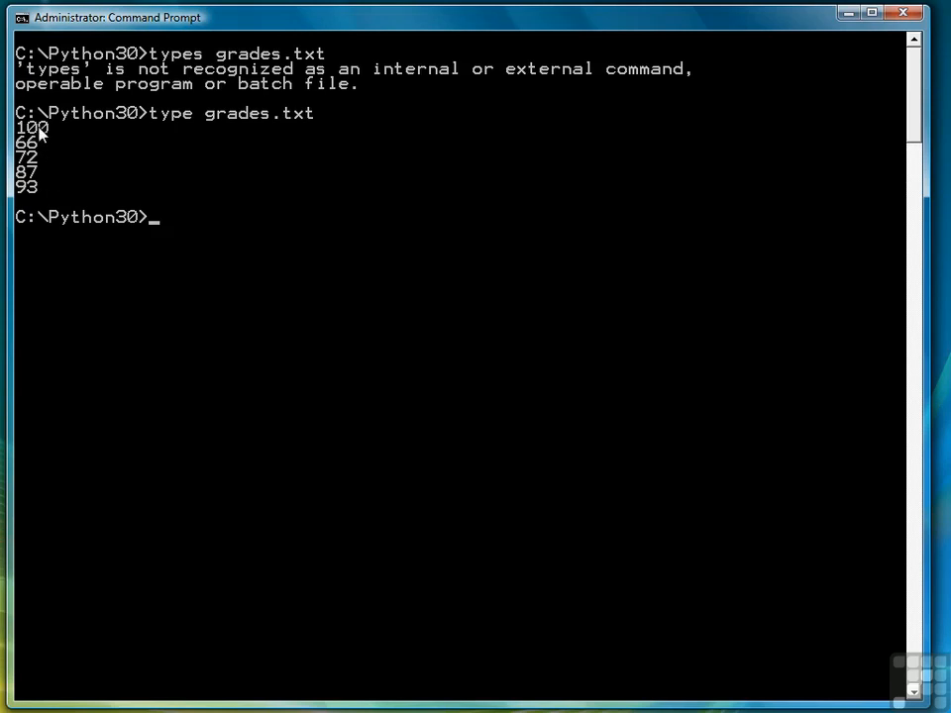
mouse_move(51, 133)
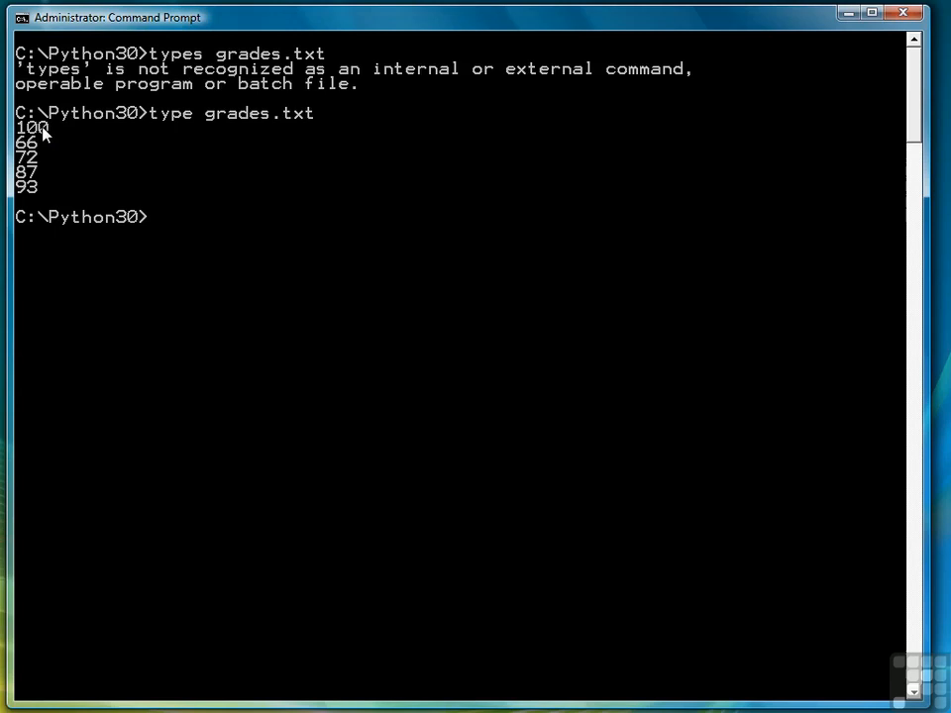
mouse_move(34, 134)
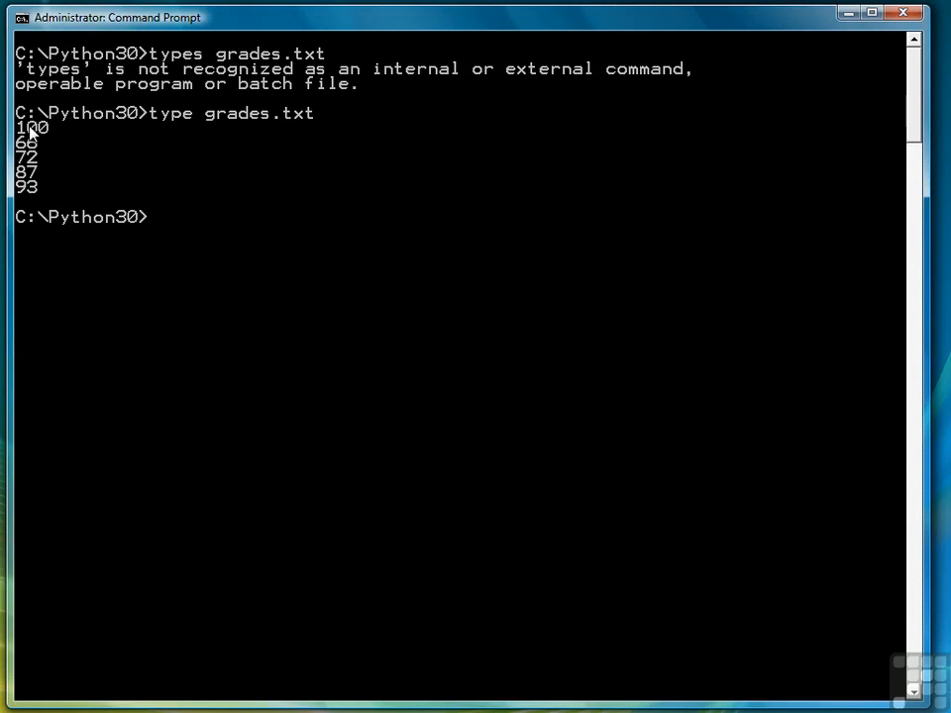
mouse_move(42, 135)
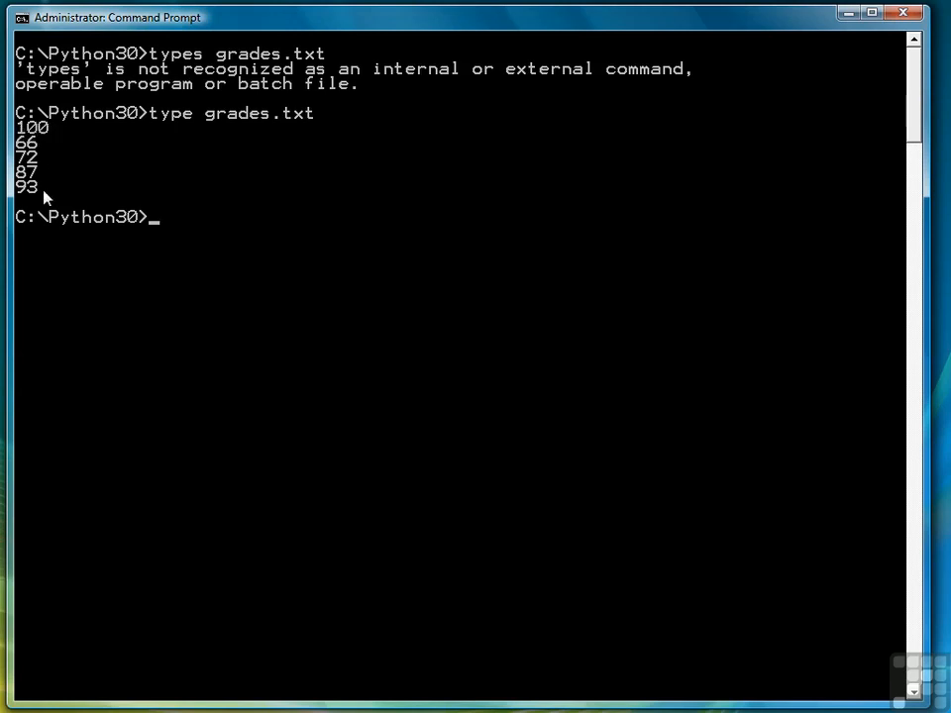
mouse_move(71, 198)
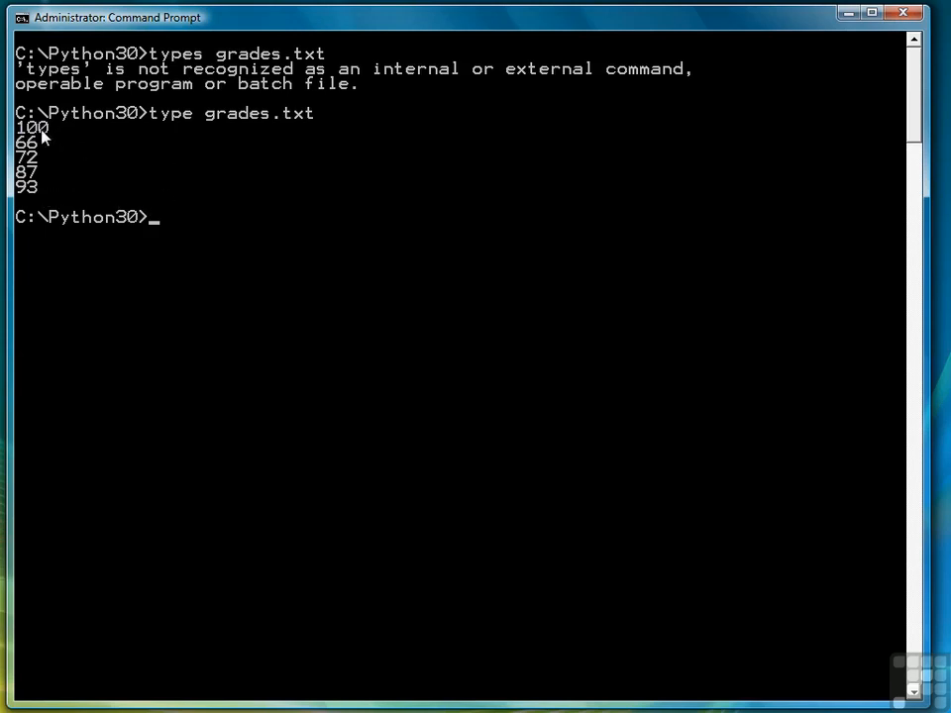
text(cl)
text(notepad chap8ex)
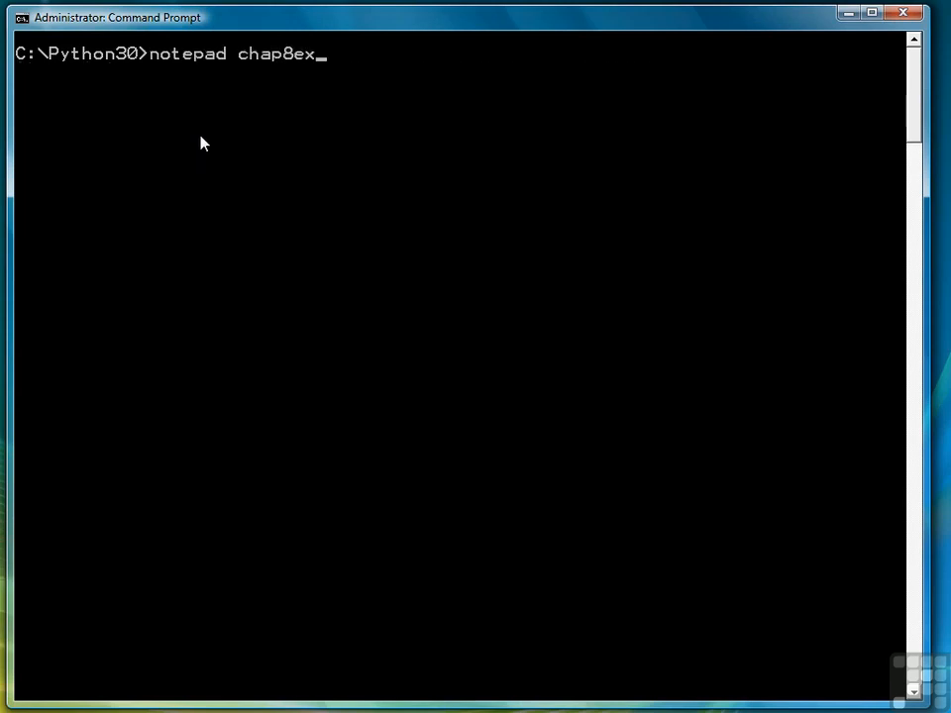
text(2.py)
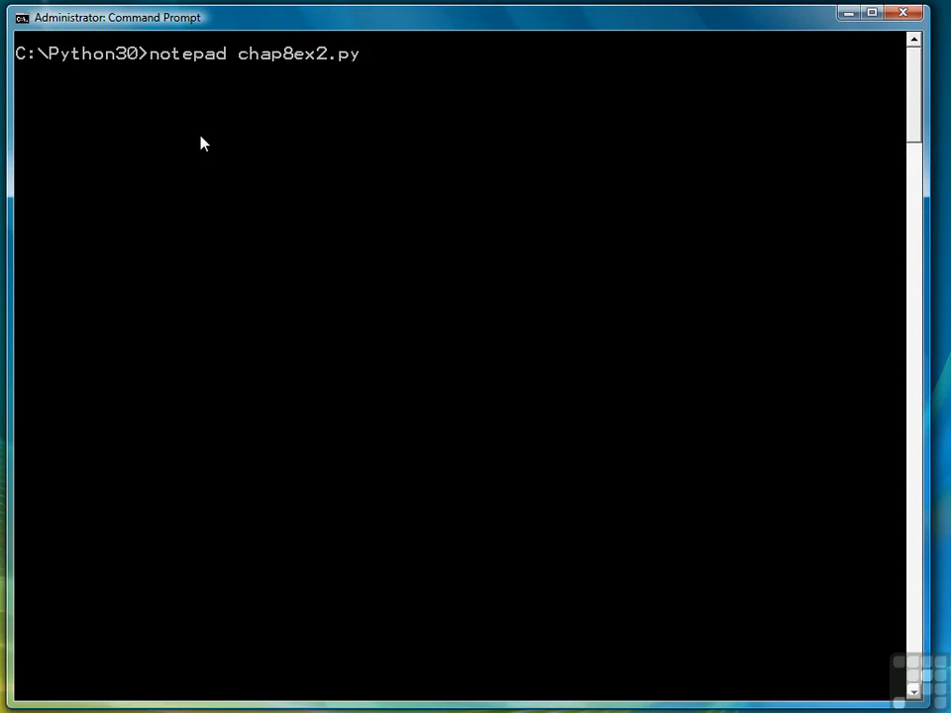
Write bar = "", for grade in open('grades.txt'):, and for i in range(1, int(grade)+1.
text(b)
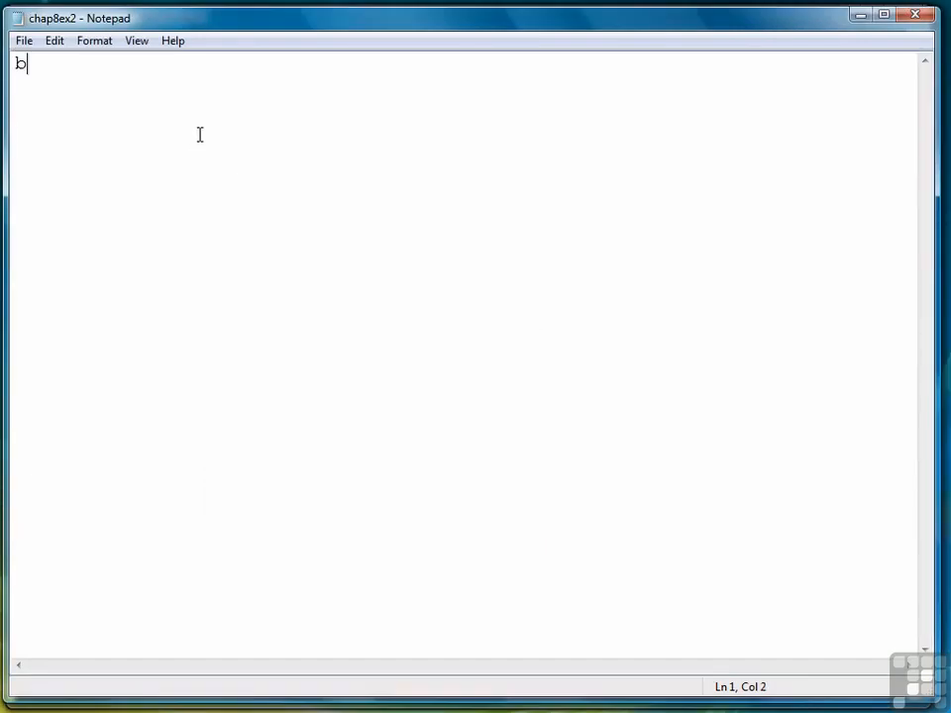
text(ar = ")
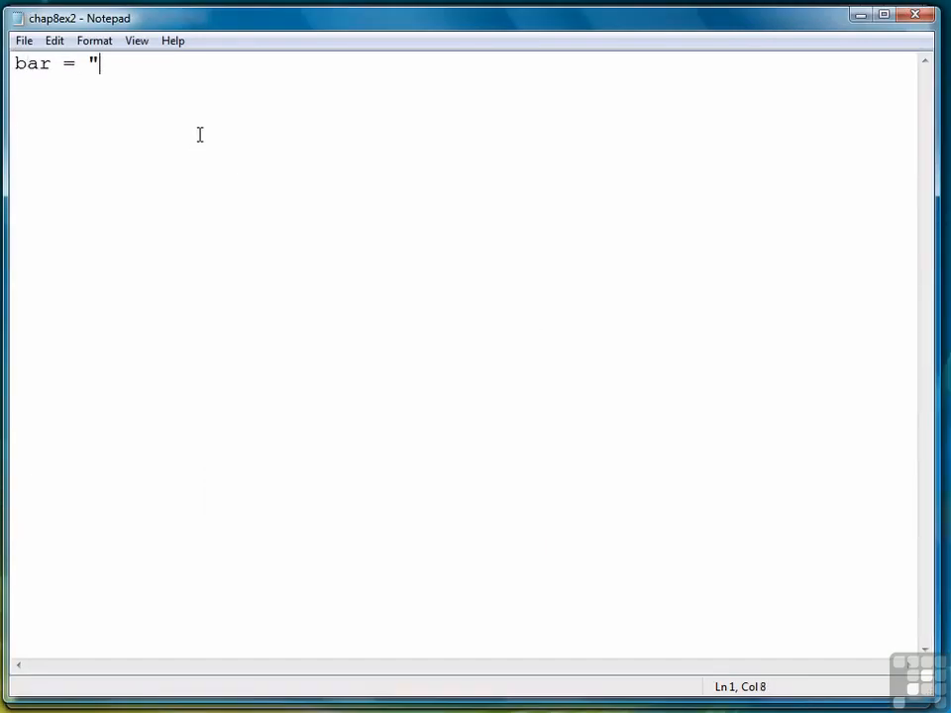
text(")
text(fo)
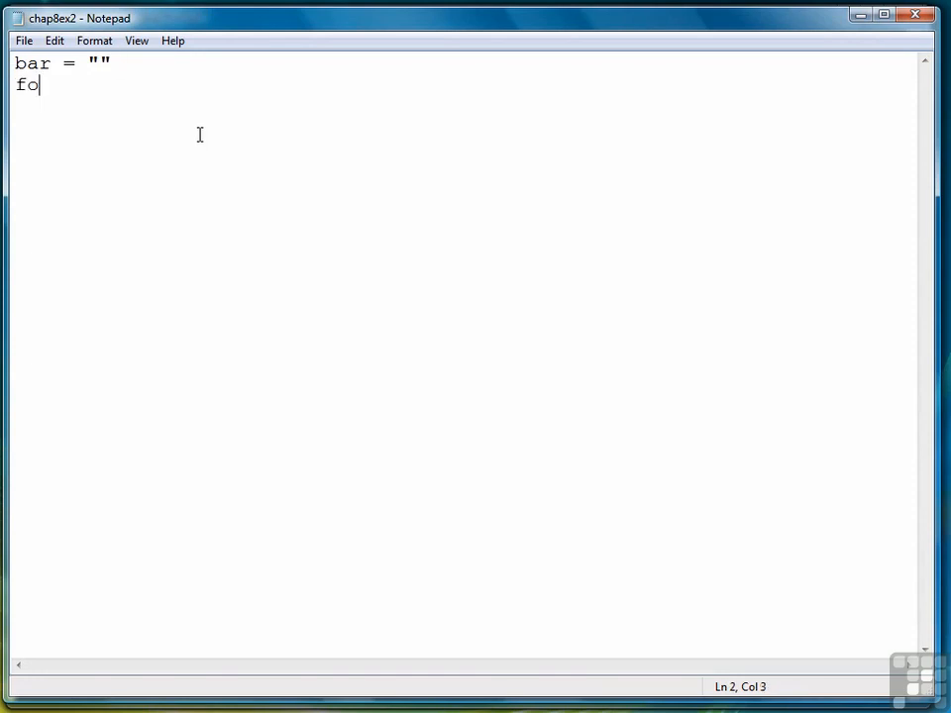
text(r grade)
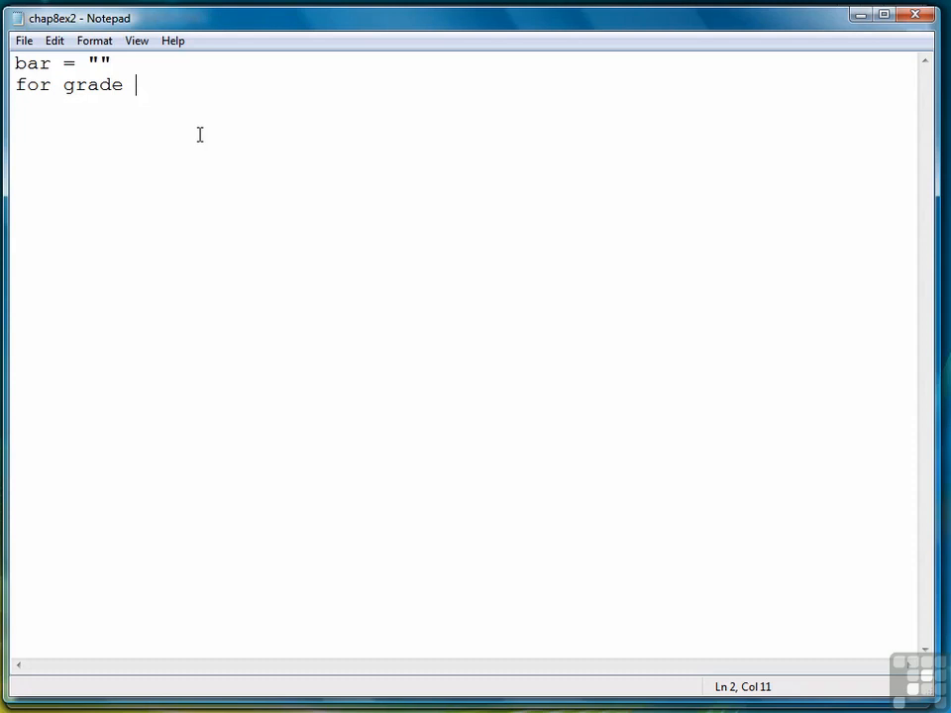
text(in open('grad)
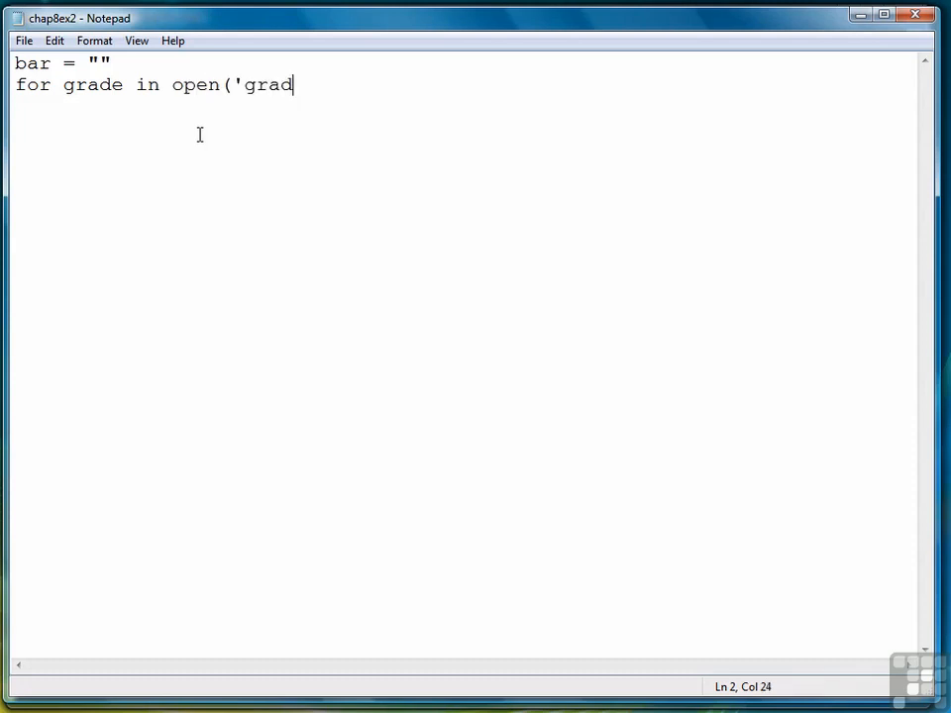
text(es.txt'):)
text(for i in range)
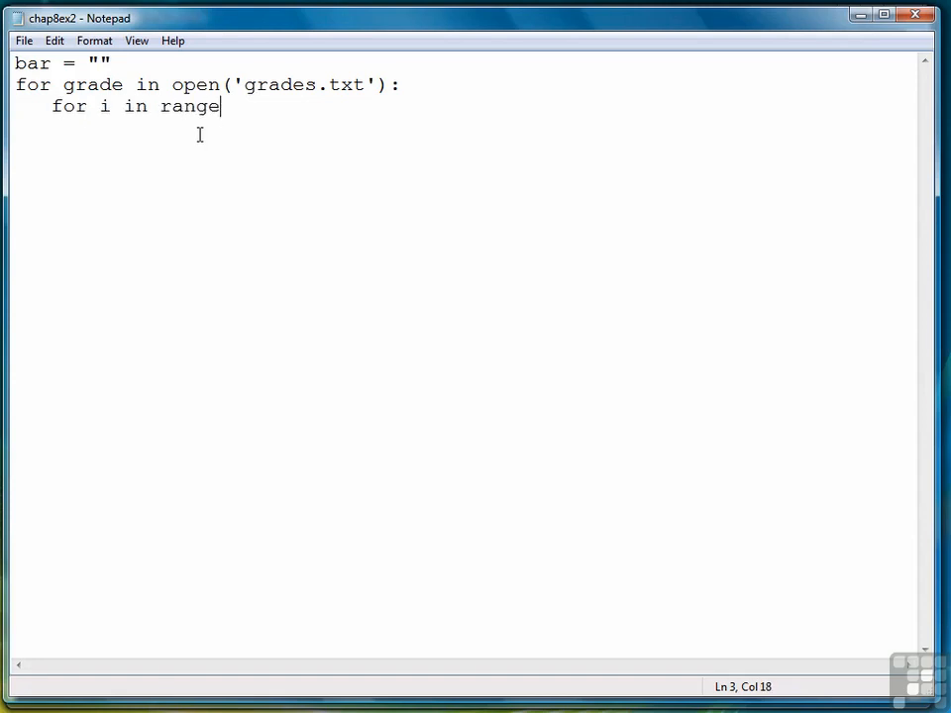
text((1, int()
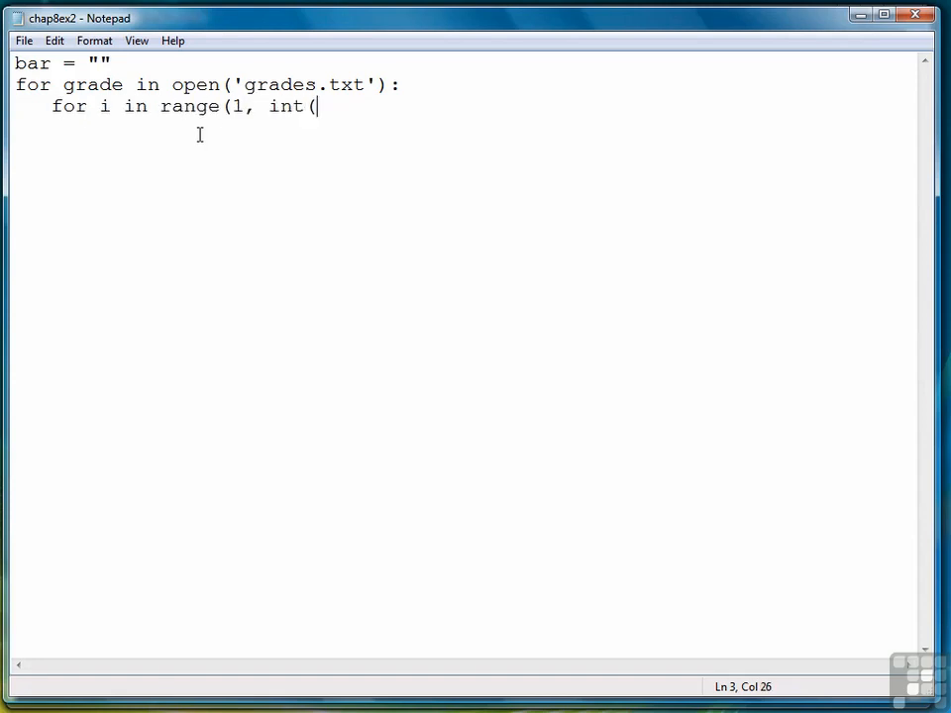
text(grade)+)
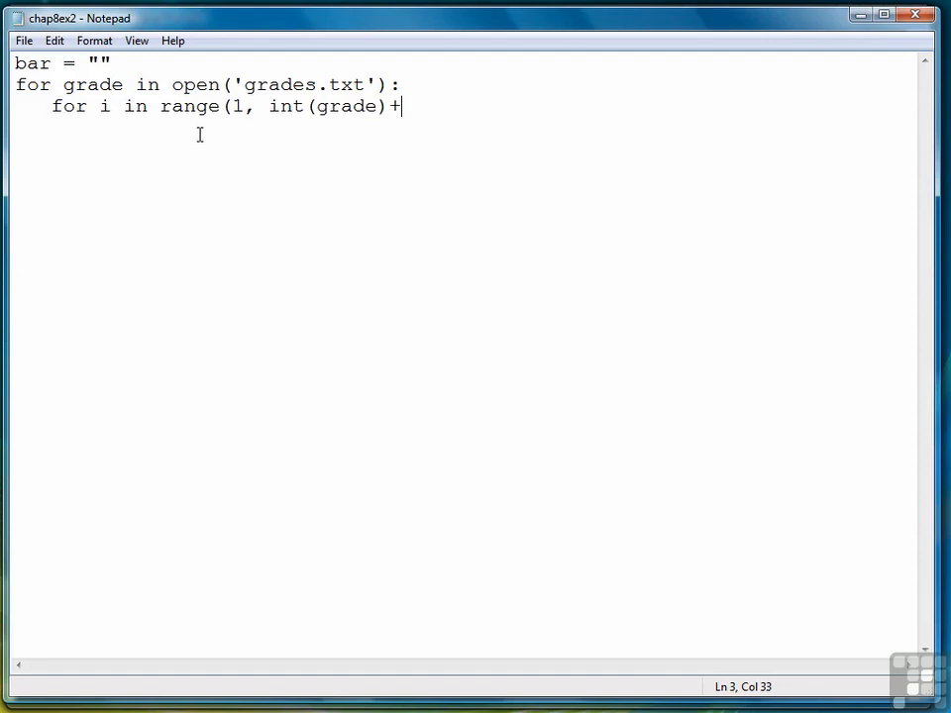
text(1):)
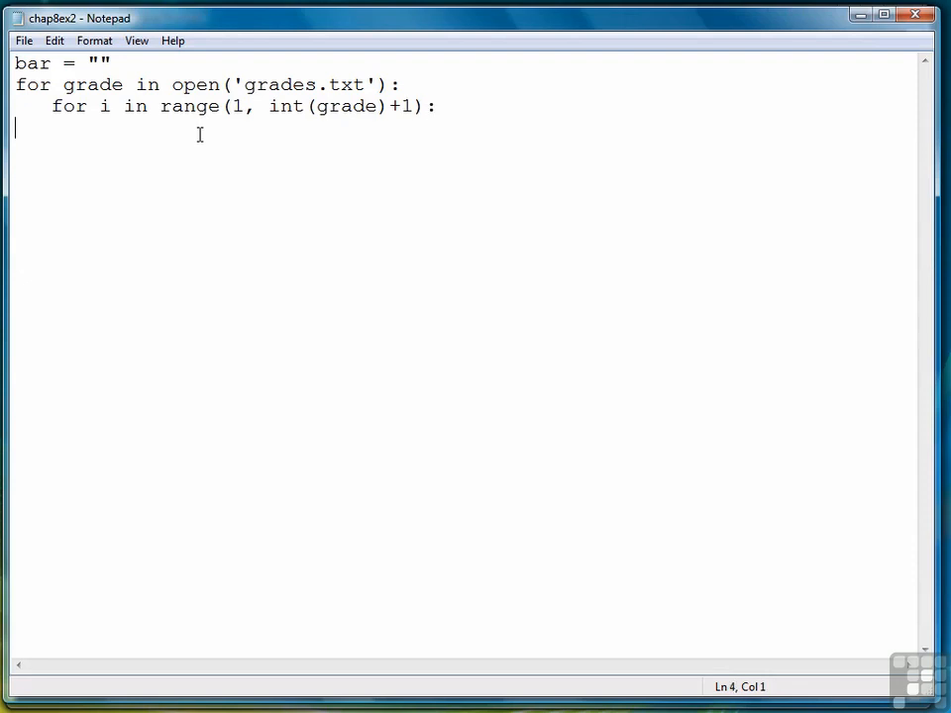
Add 'if i % 5 == 0:' with body 'bar = bar + "*"' inside the inner loop.
text(if)
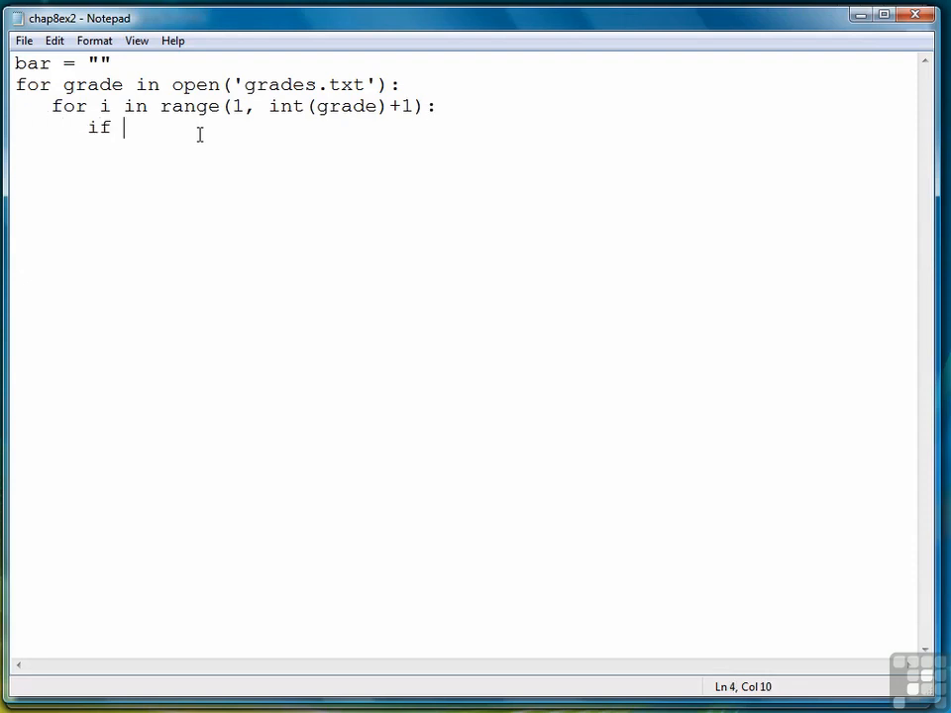
text(i)
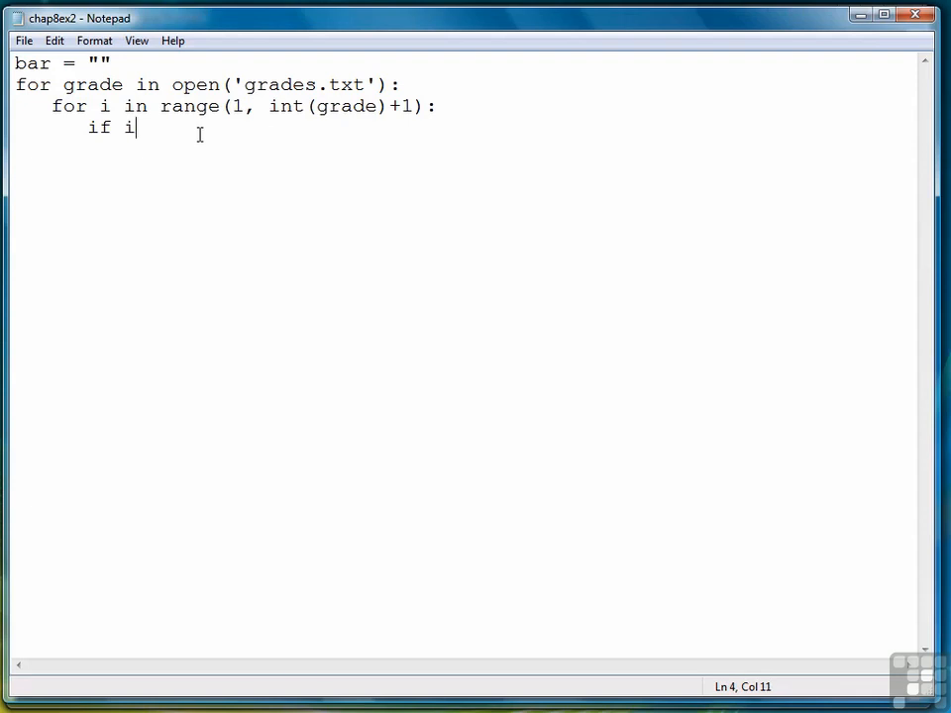
text(" ")
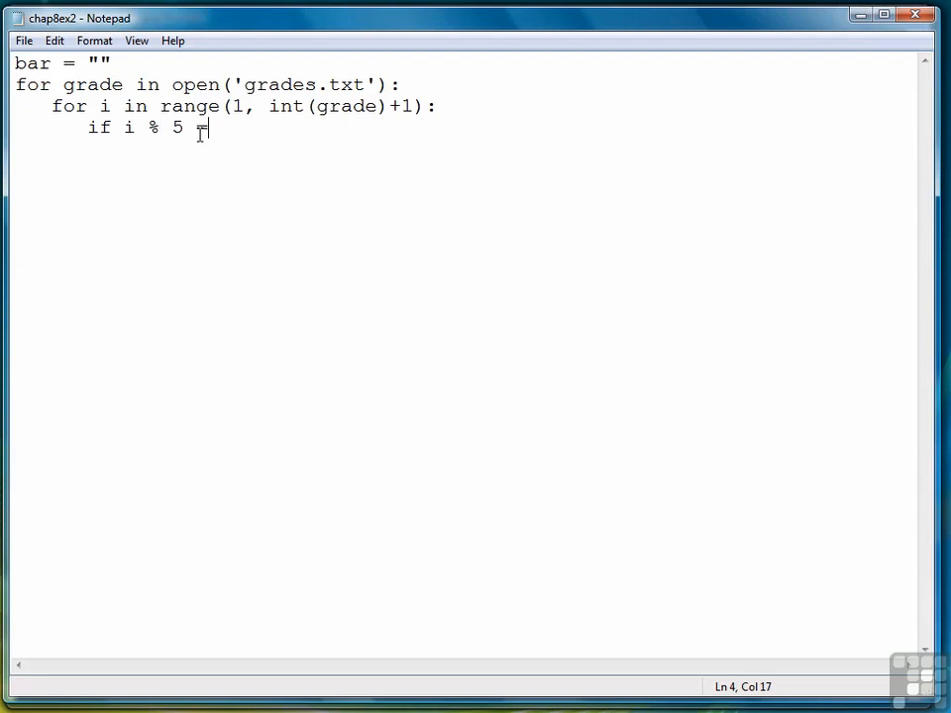
text(==)
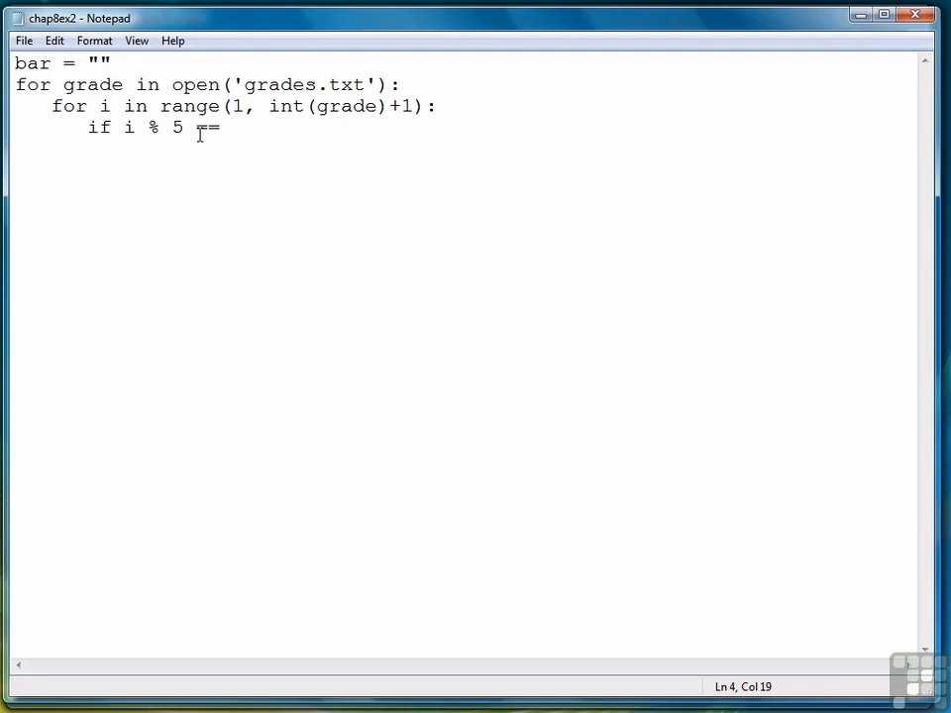
text(0)
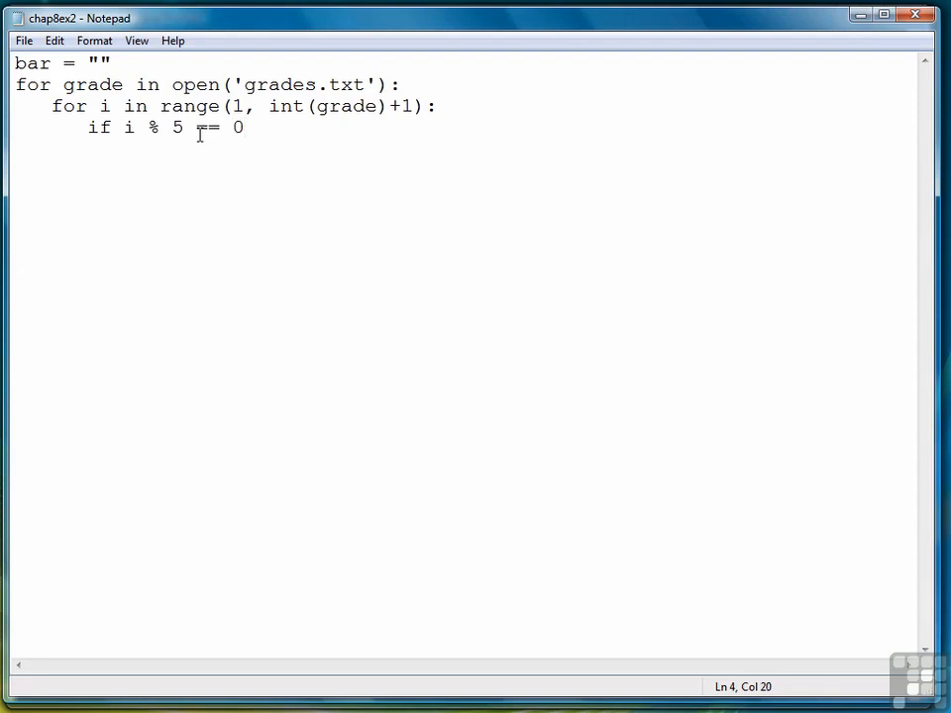
key(enter)
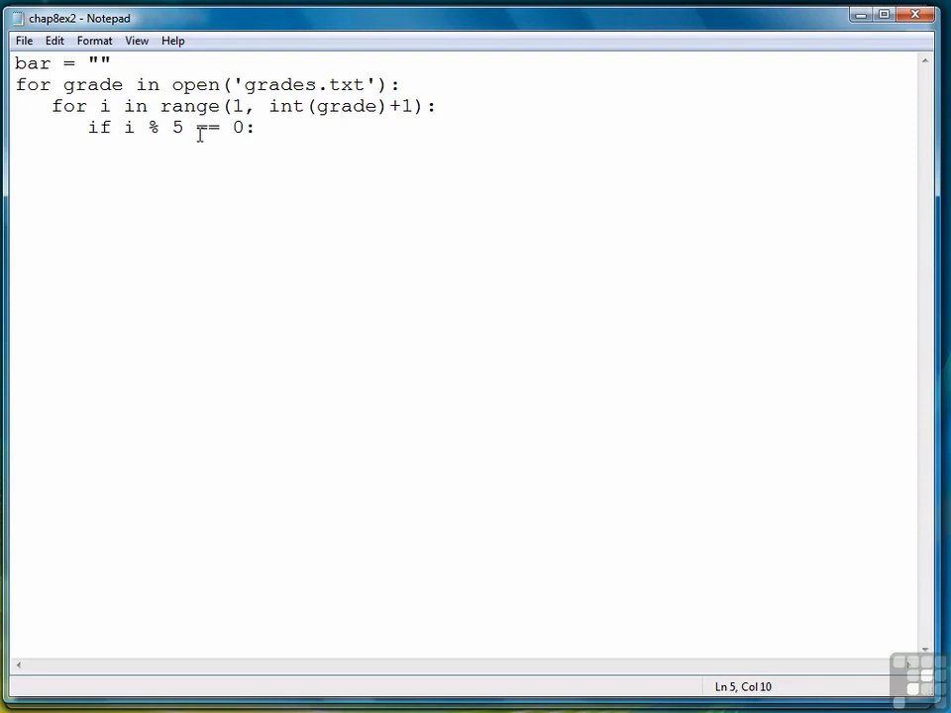
text(b)
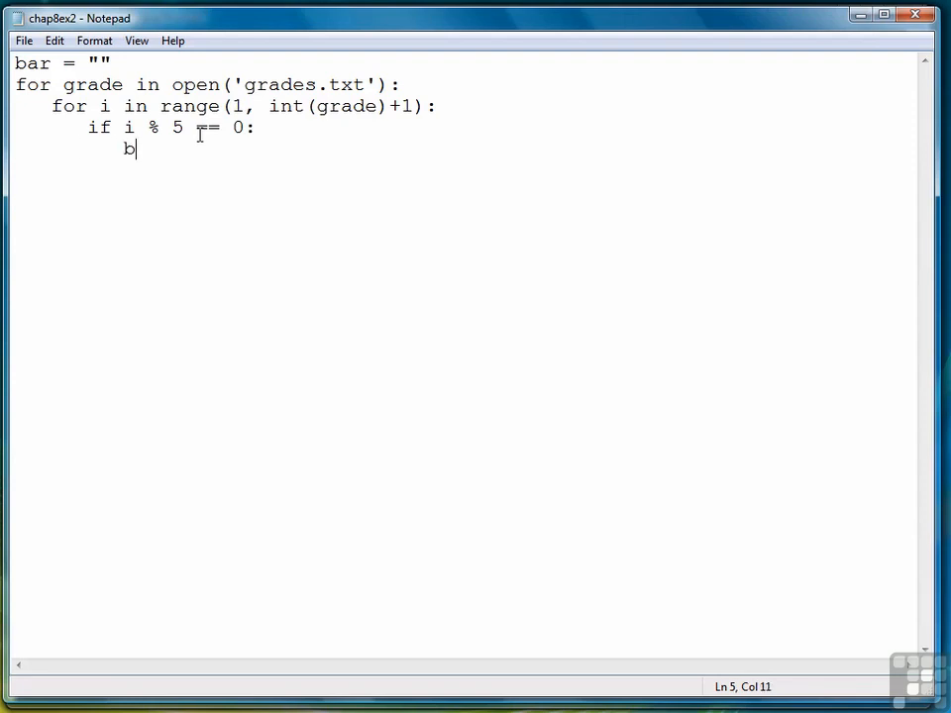
text(ar = bar +)
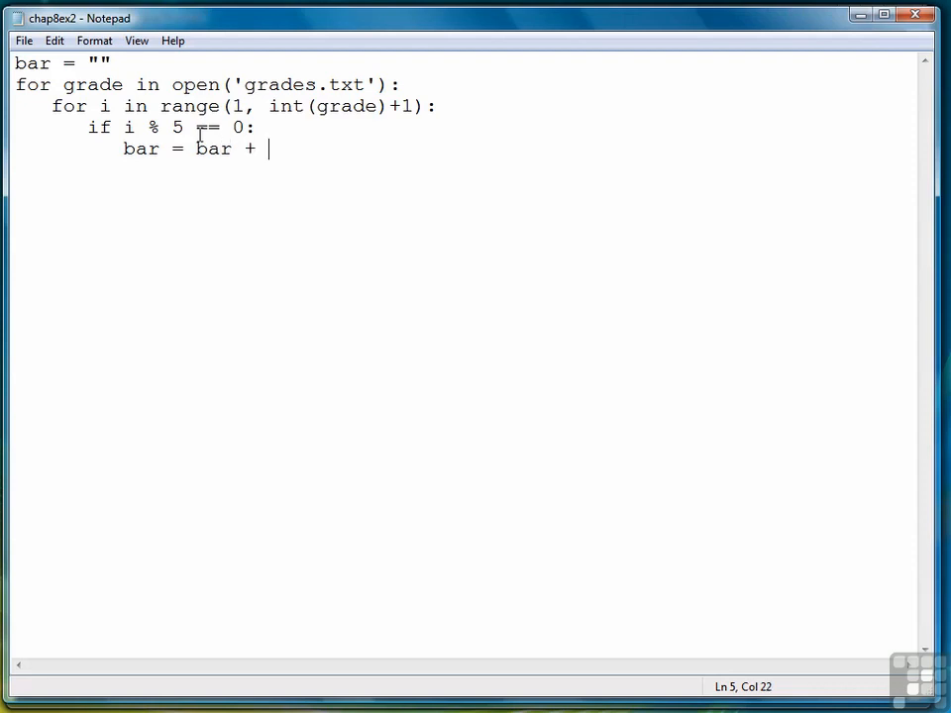
text("*)
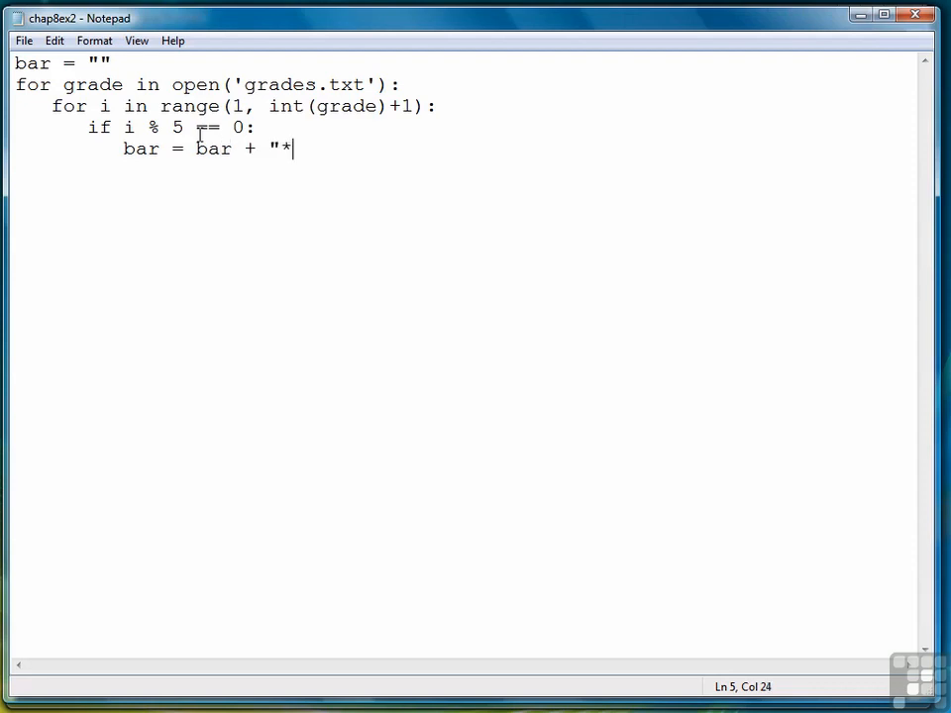
text(")
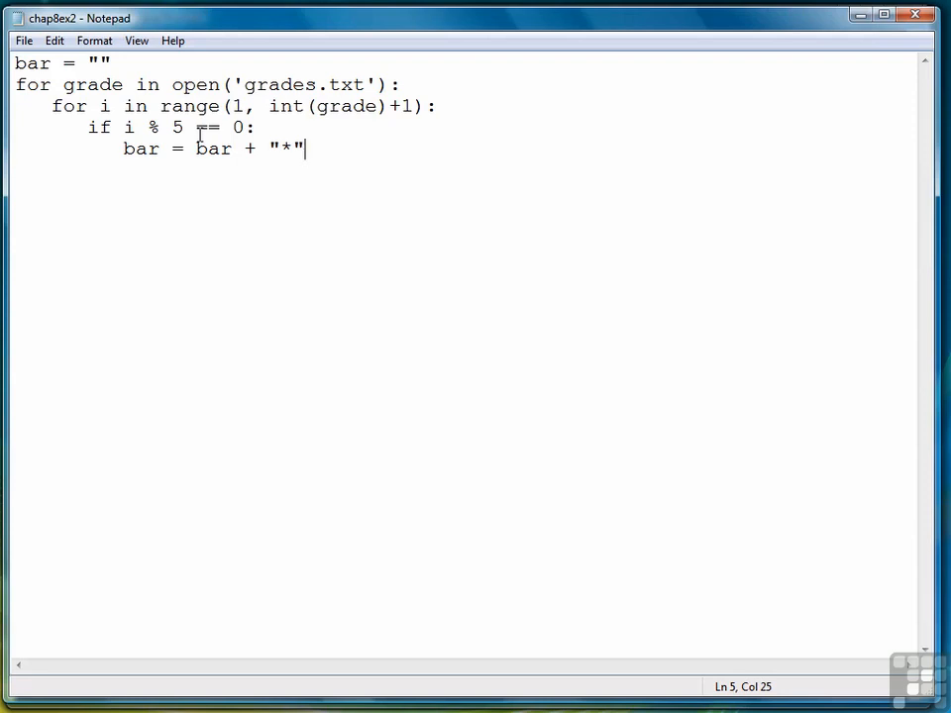
key(enter)
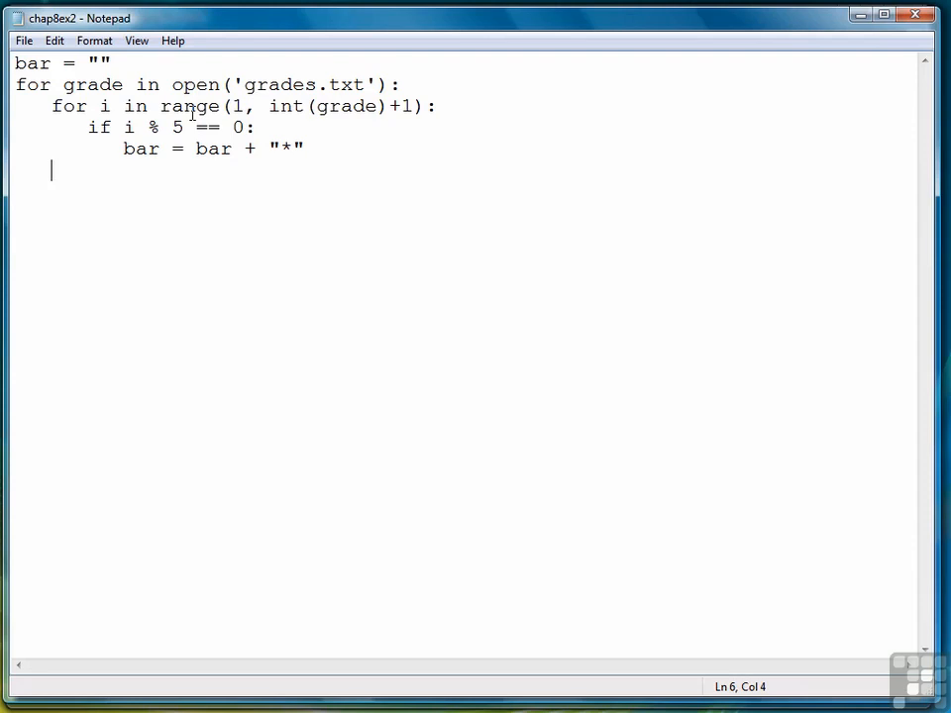
Add print(bar, i) and bar = "" to the outer loop, then save chap8ex2.py.
text(print(b)
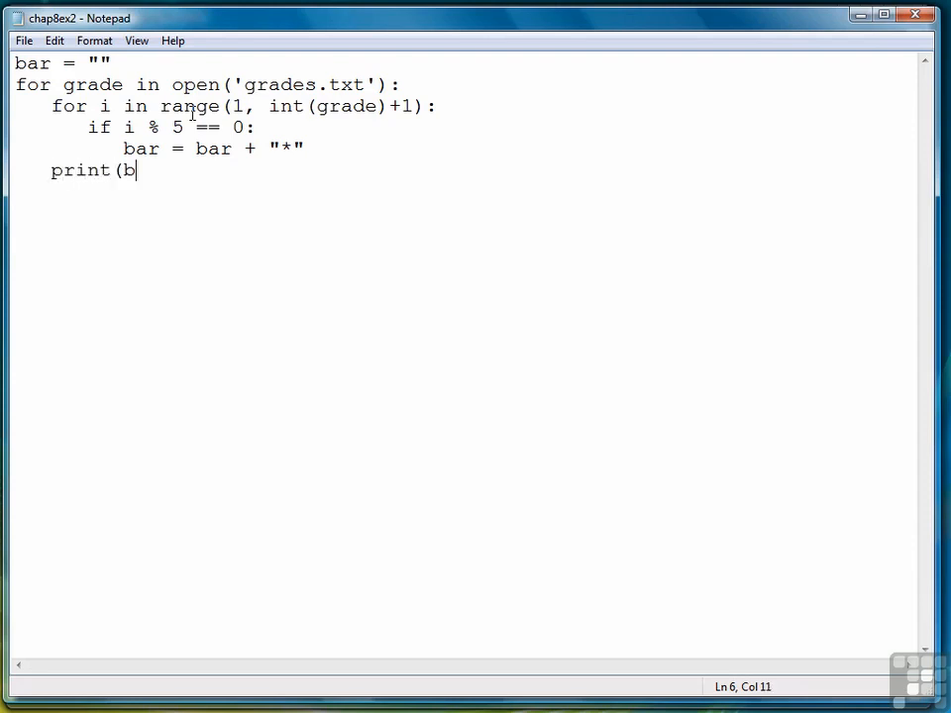
text(ar, i)
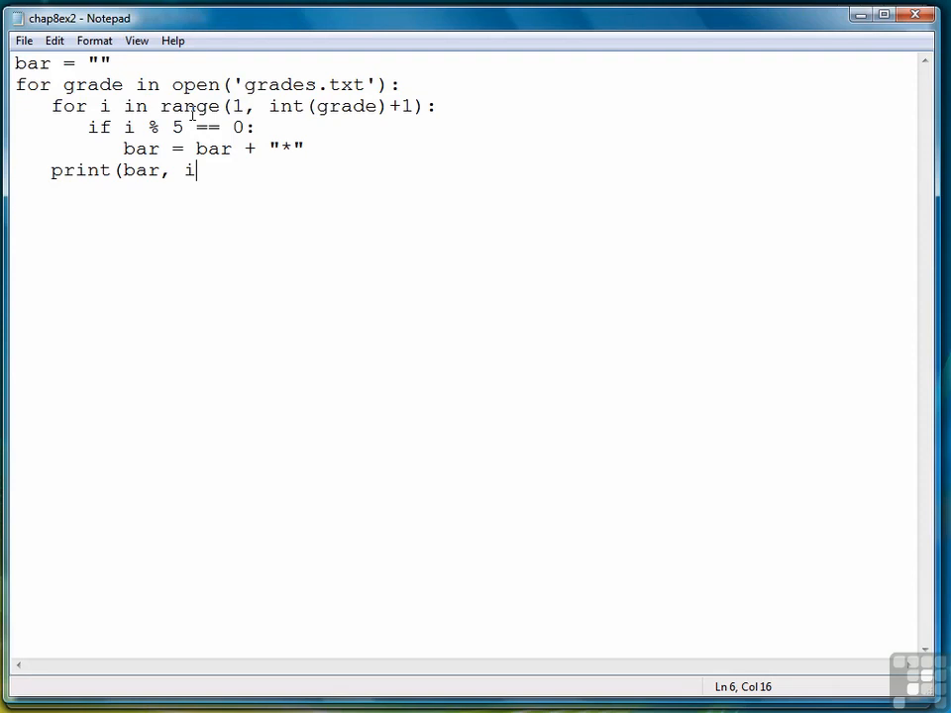
text())
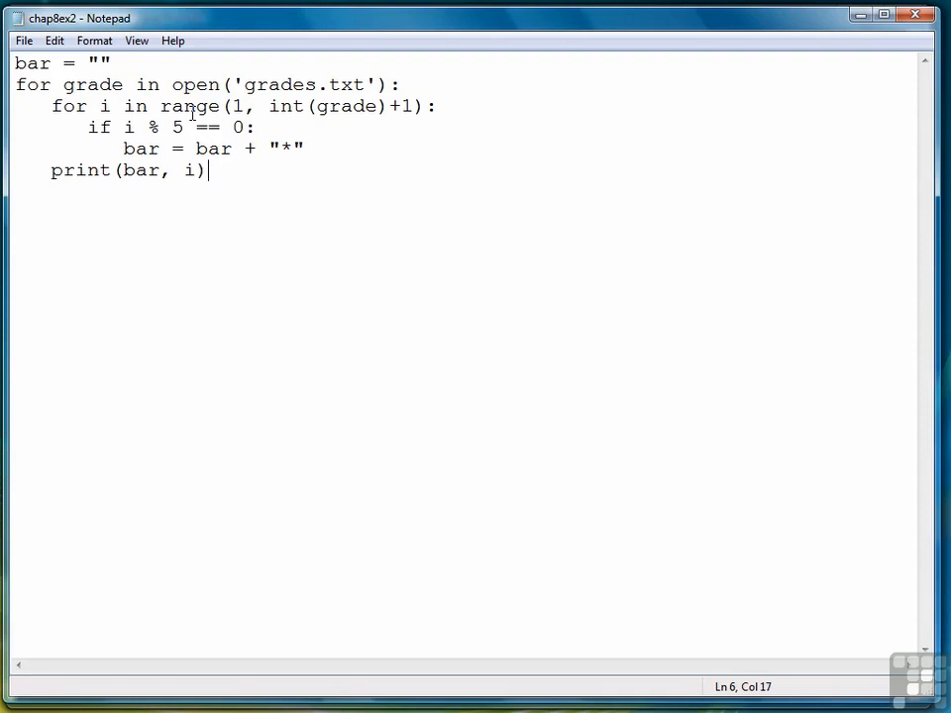
key(enter)
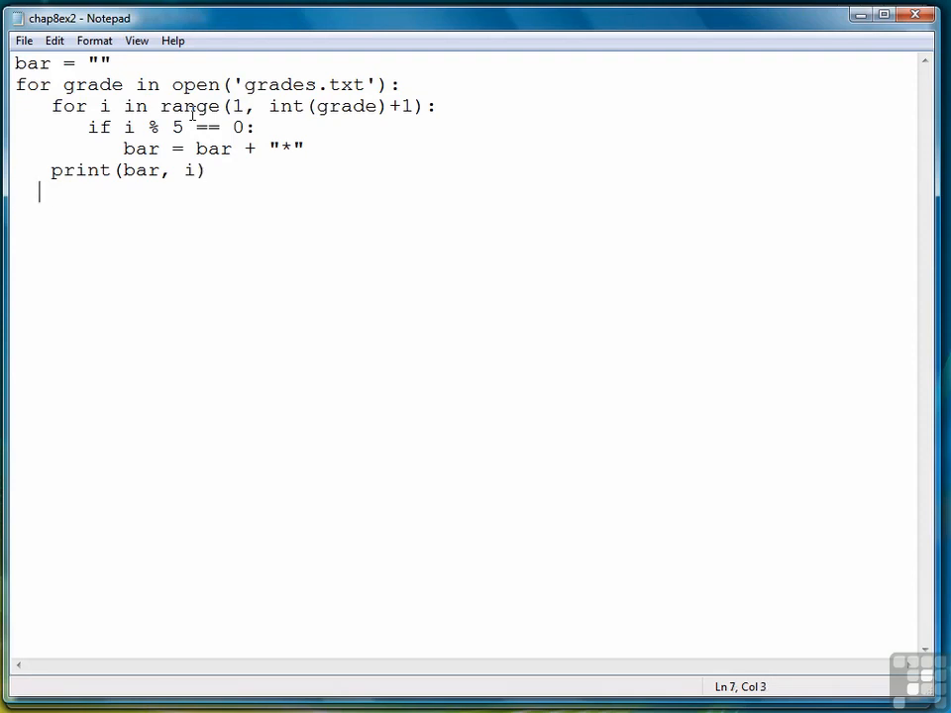
text(bar = "")
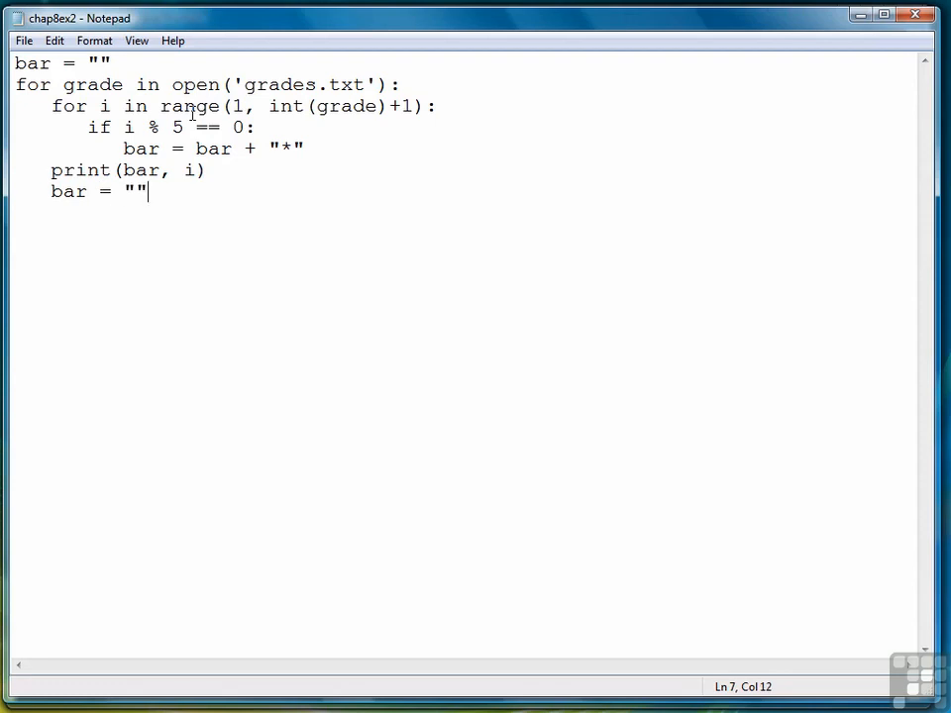
click(23, 41)
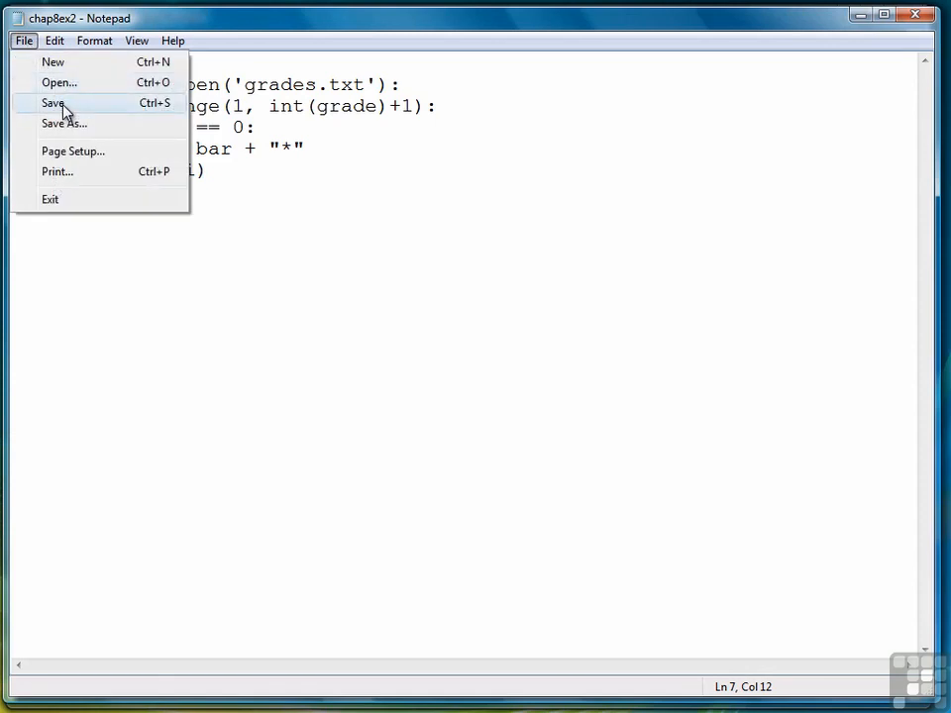
click(51, 103)
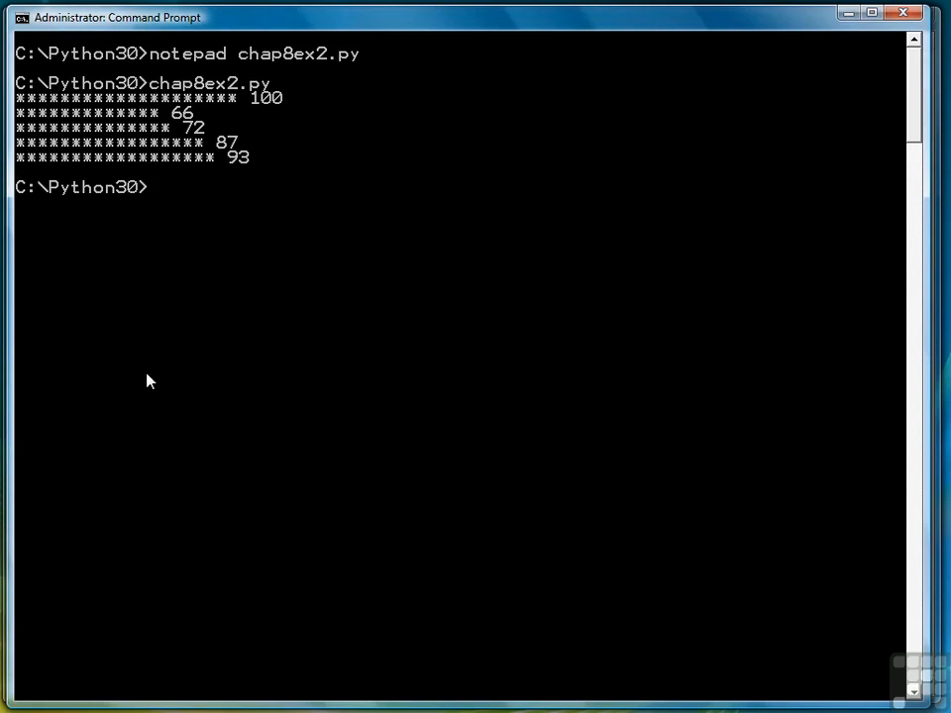
mouse_move(292, 254)
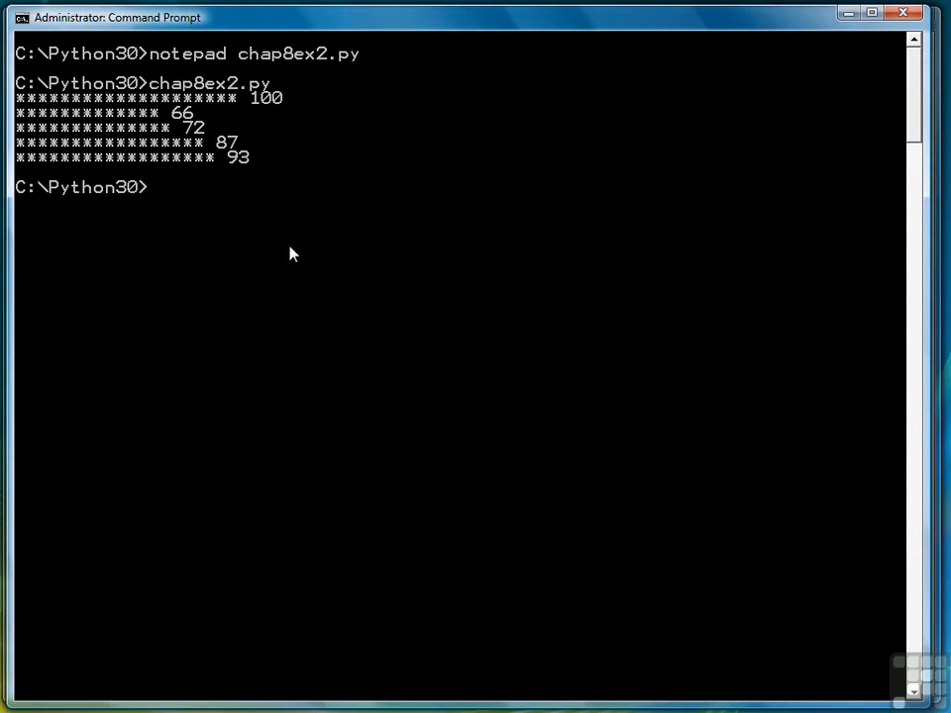